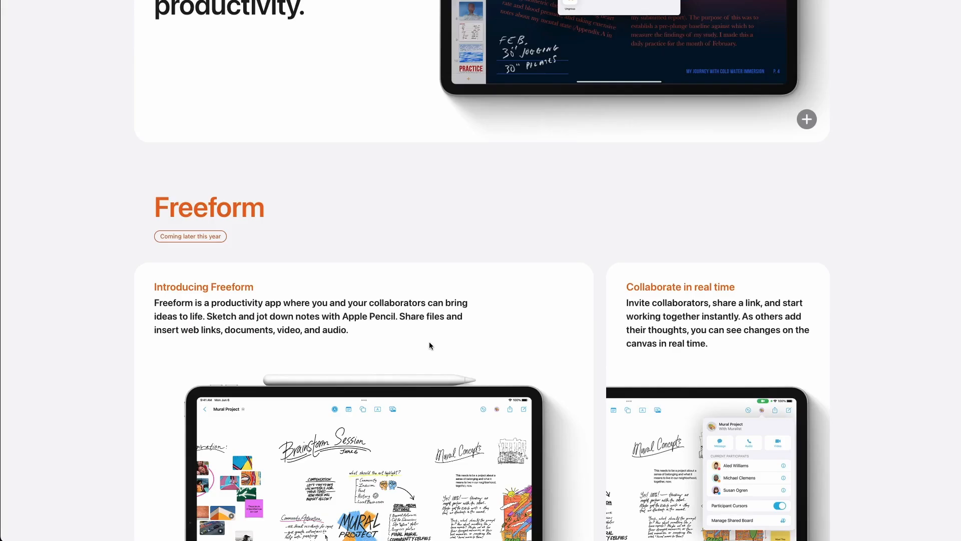
{"action": "scroll", "scroll_direction": "down", "scroll_amount": 3}
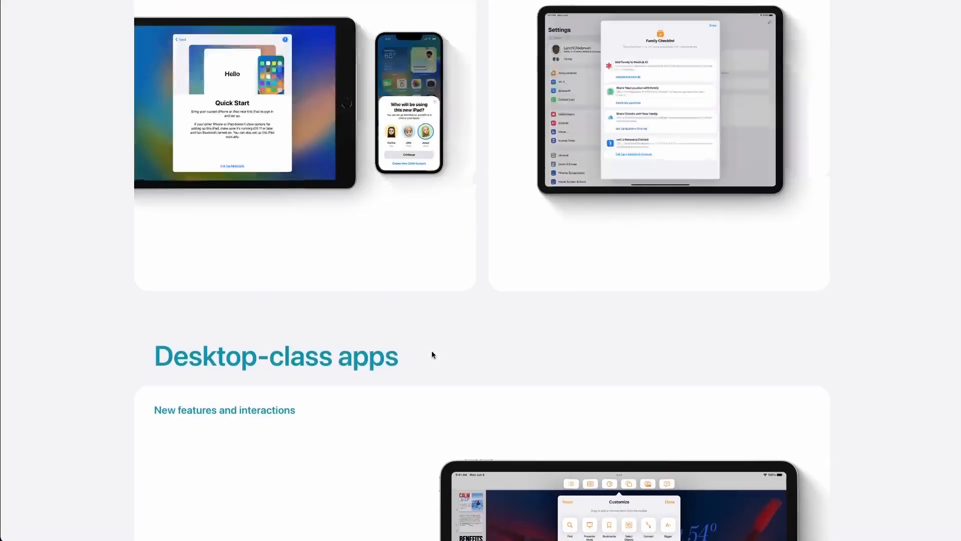
{"action": "scroll", "scroll_direction": "down", "scroll_amount": 3}
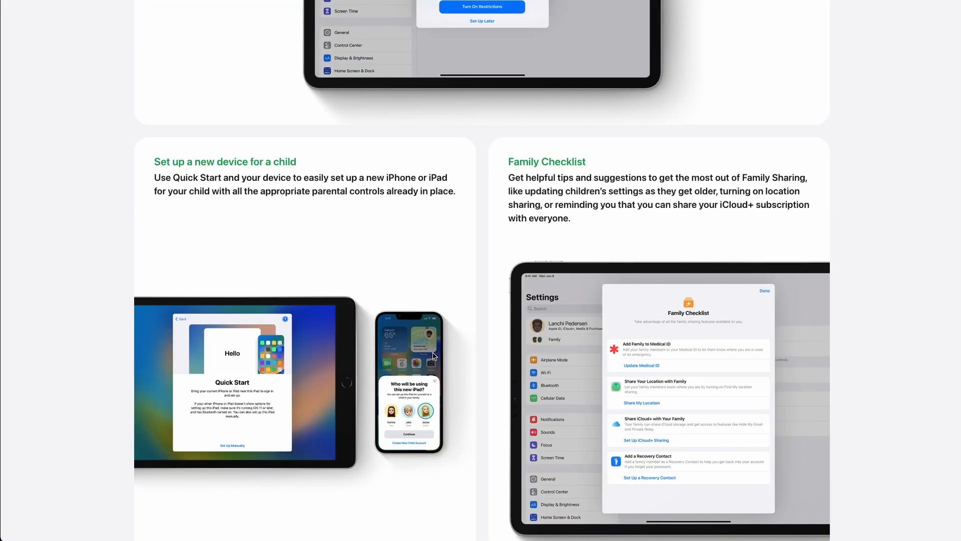